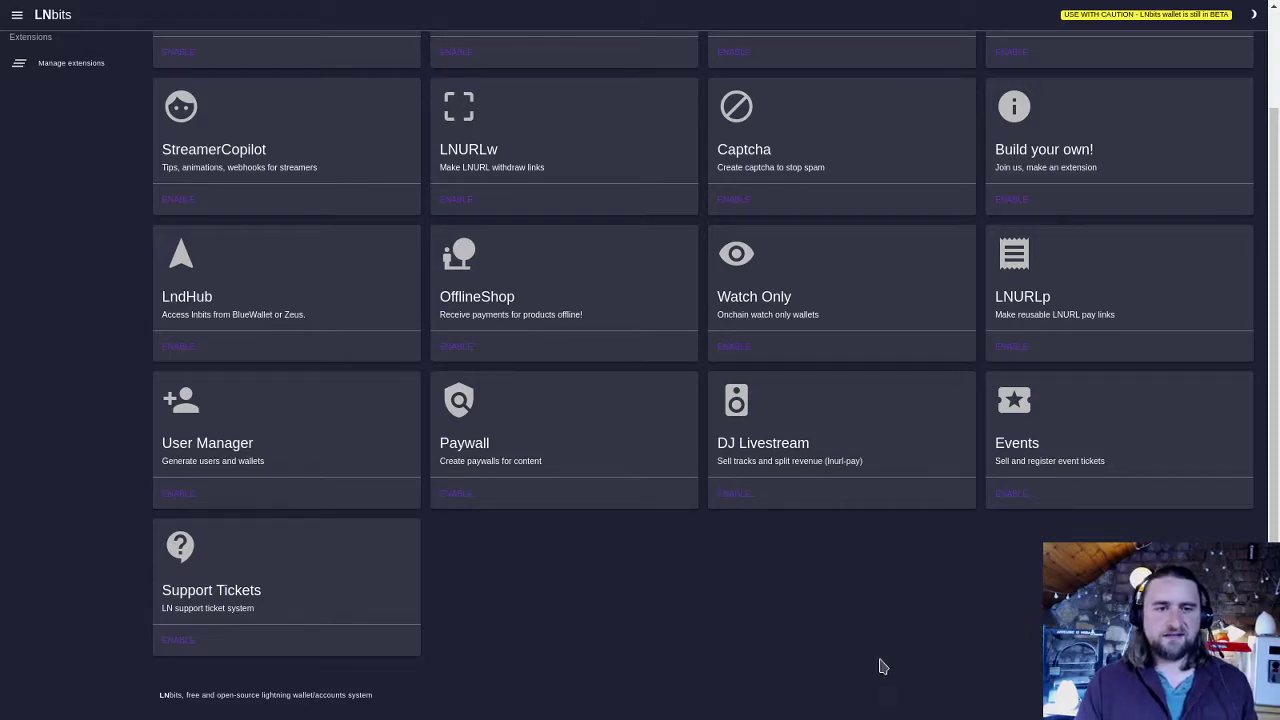
mouse_move(512, 560)
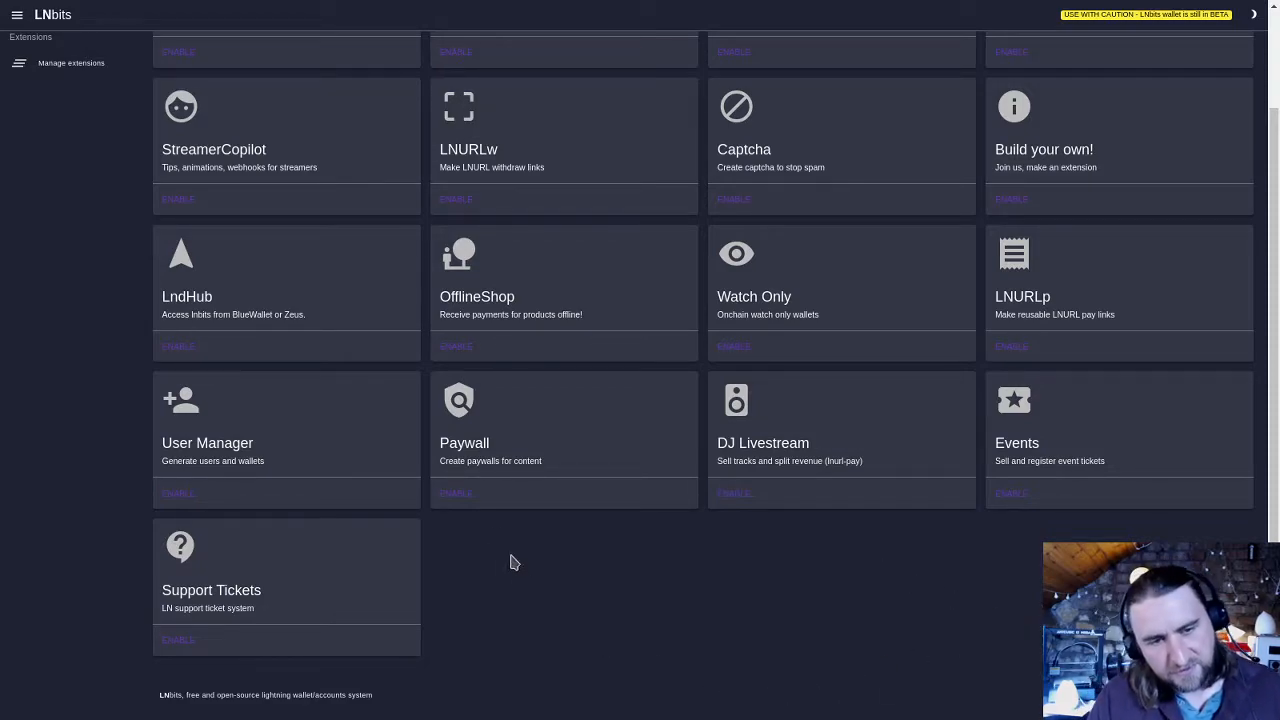
mouse_move(416, 438)
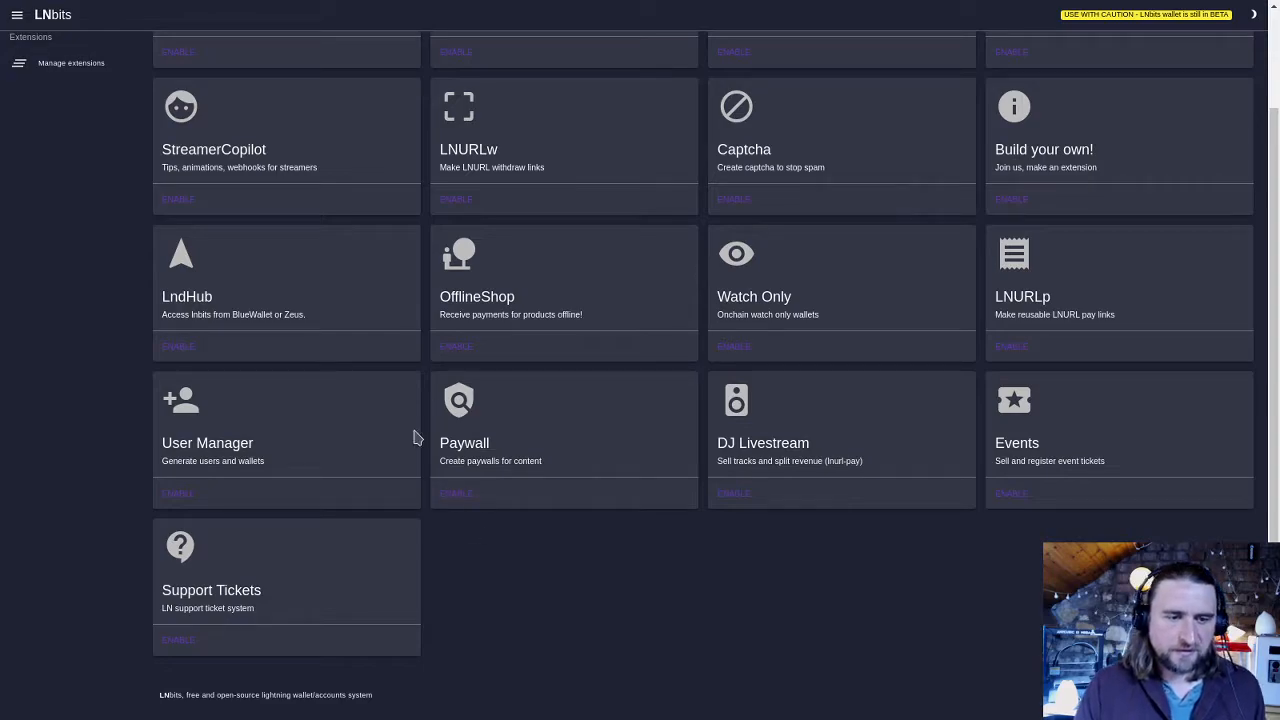
mouse_move(456, 544)
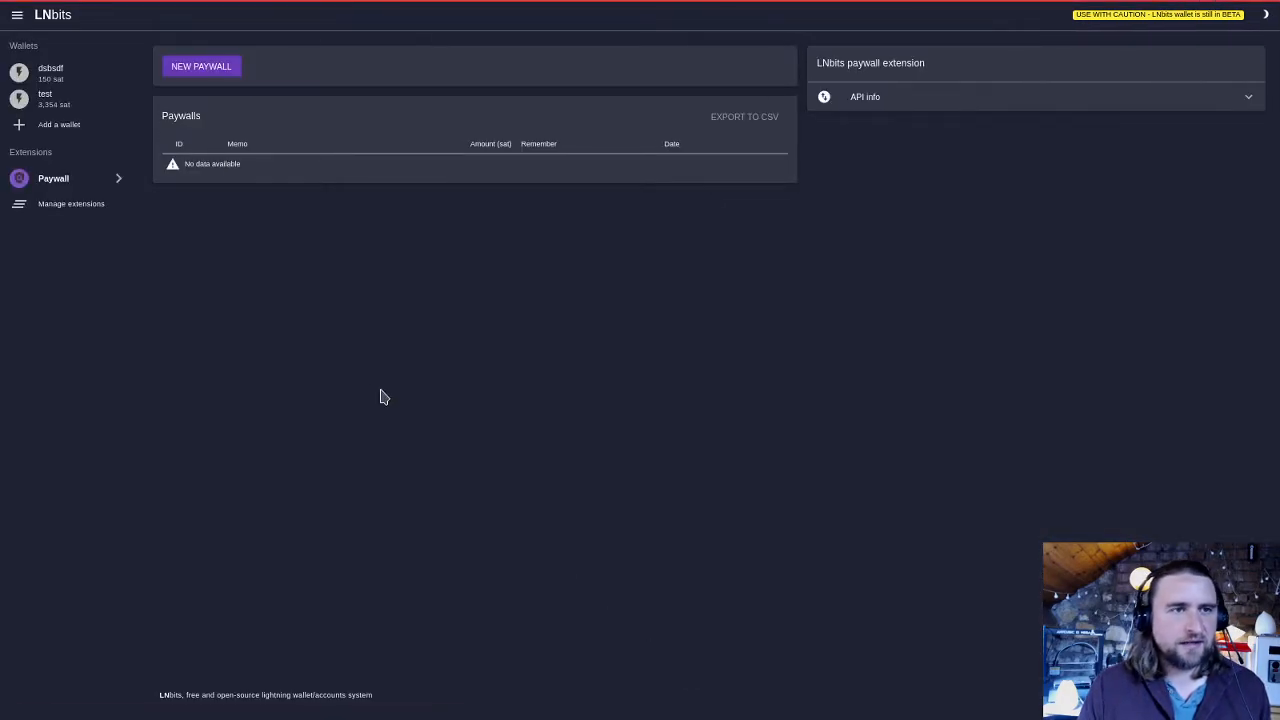
click(200, 66)
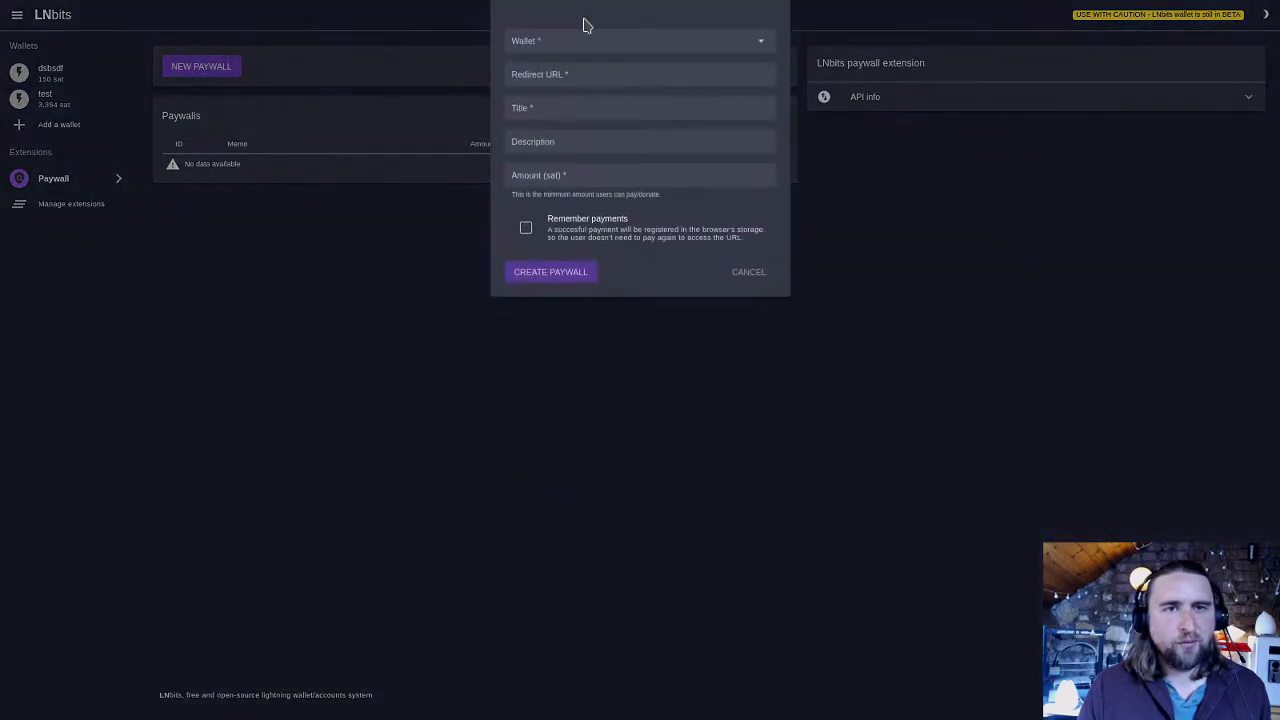
click(640, 40)
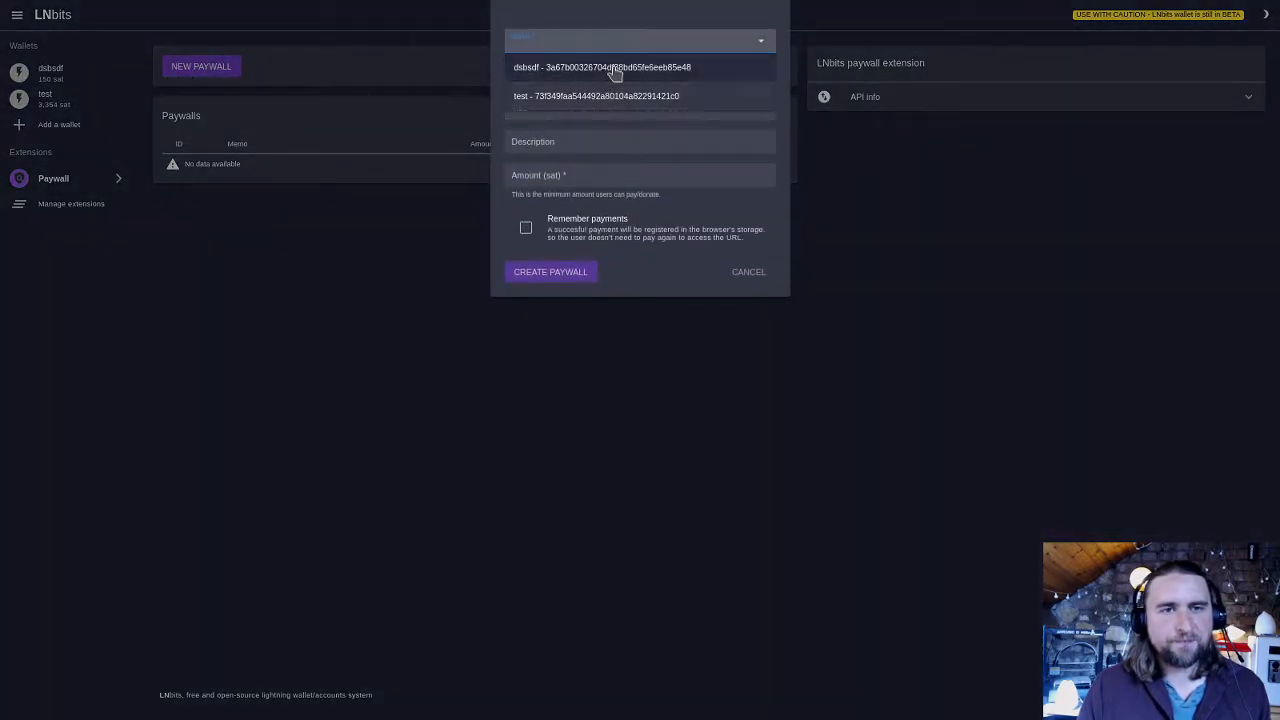
click(602, 68)
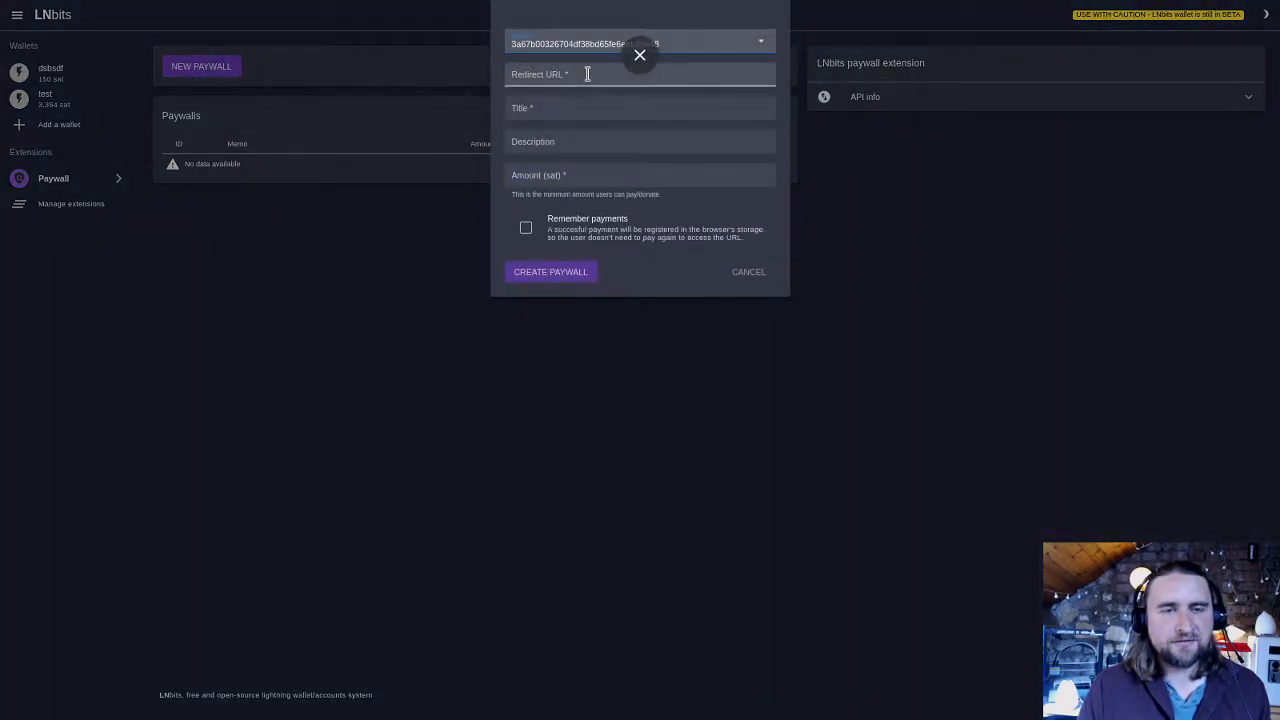
text(https://github.com/lnbits/lnbits)
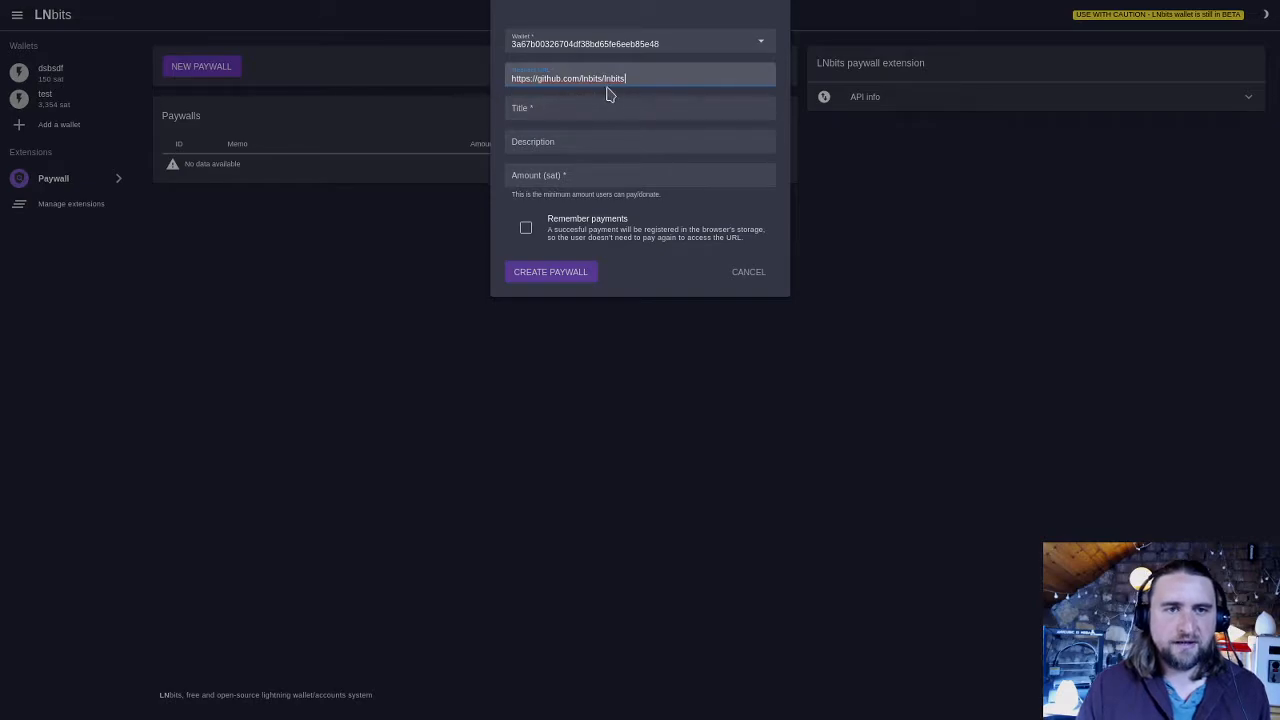
Step: Fill in the title 'LNbits paywall' and a description starting 'Pay to get to lnbit'
text(LNbits paywall)
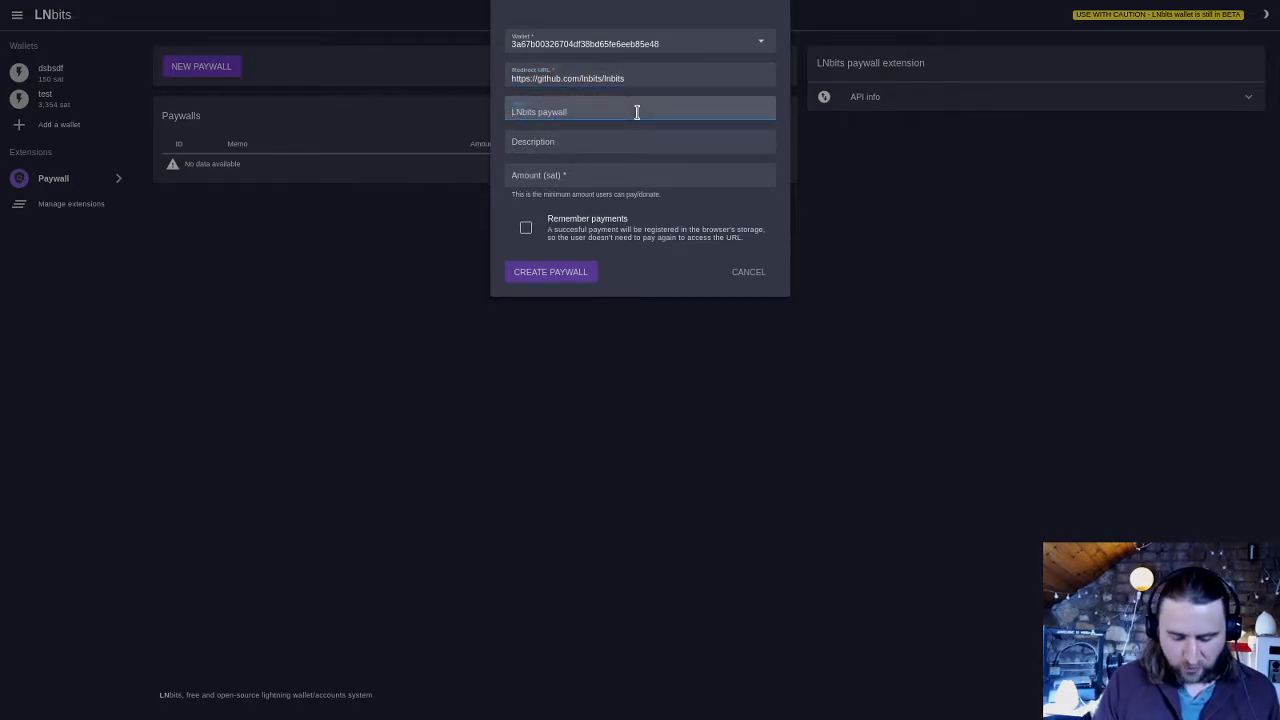
text(Pay to)
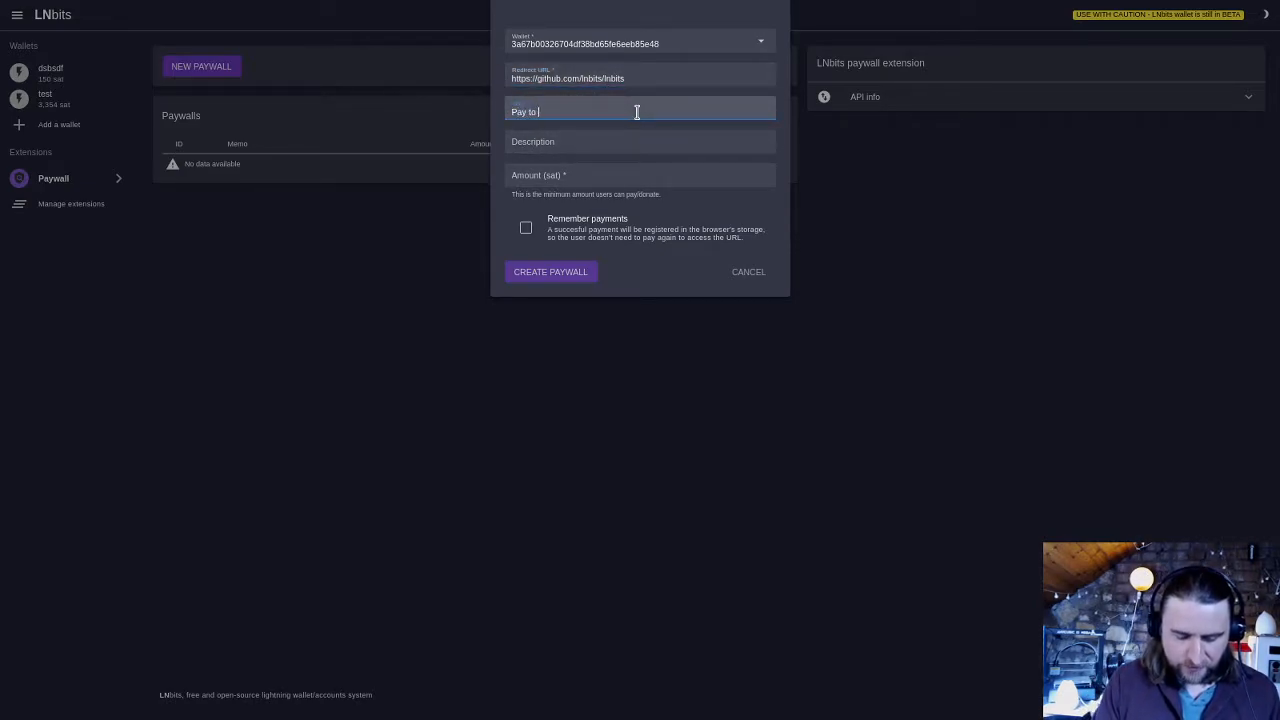
text(get to lnbit)
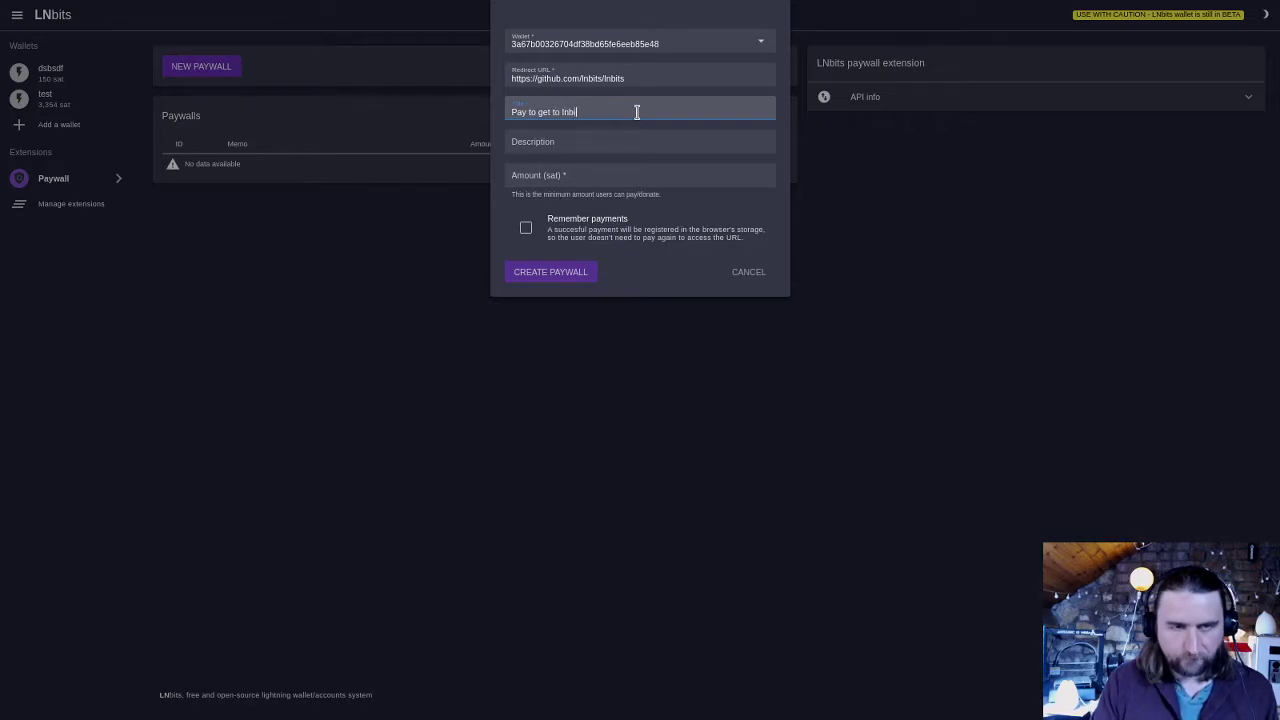
Step: Finish the title as 'LNbits gateway', set 100 sat, enable Remember payments and create it
click(640, 140)
text(L)
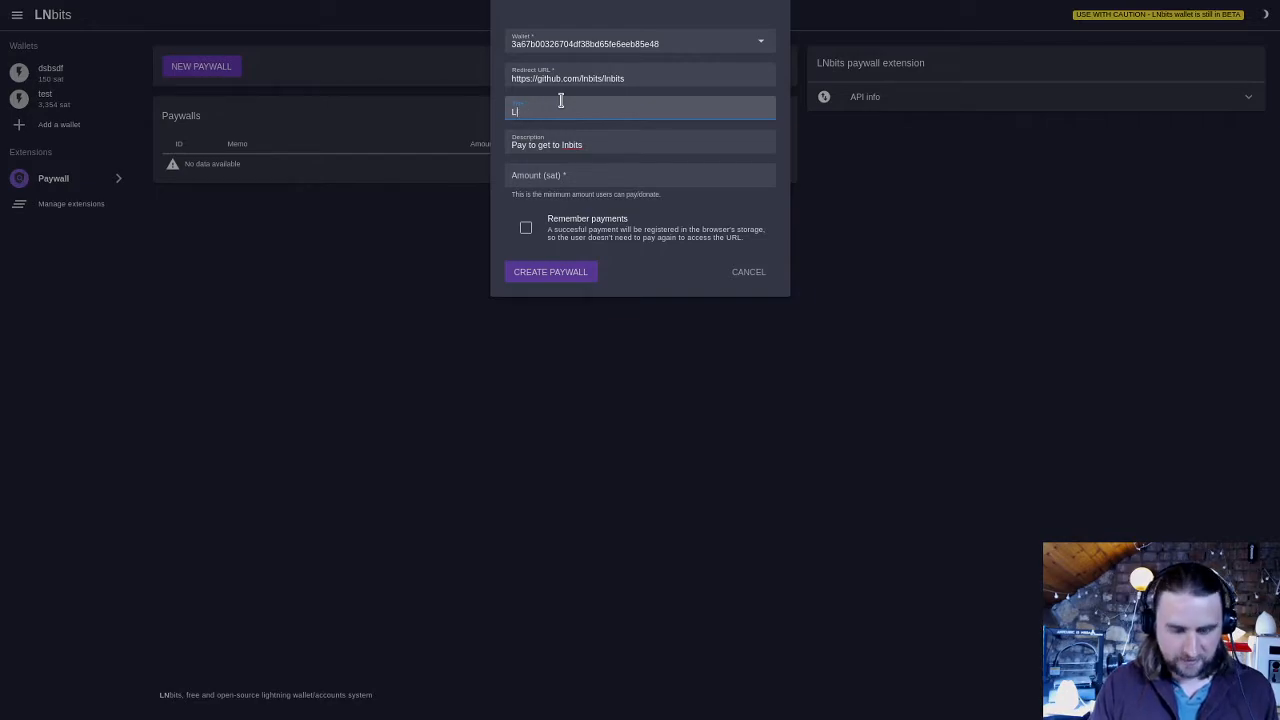
text(nbits gateway)
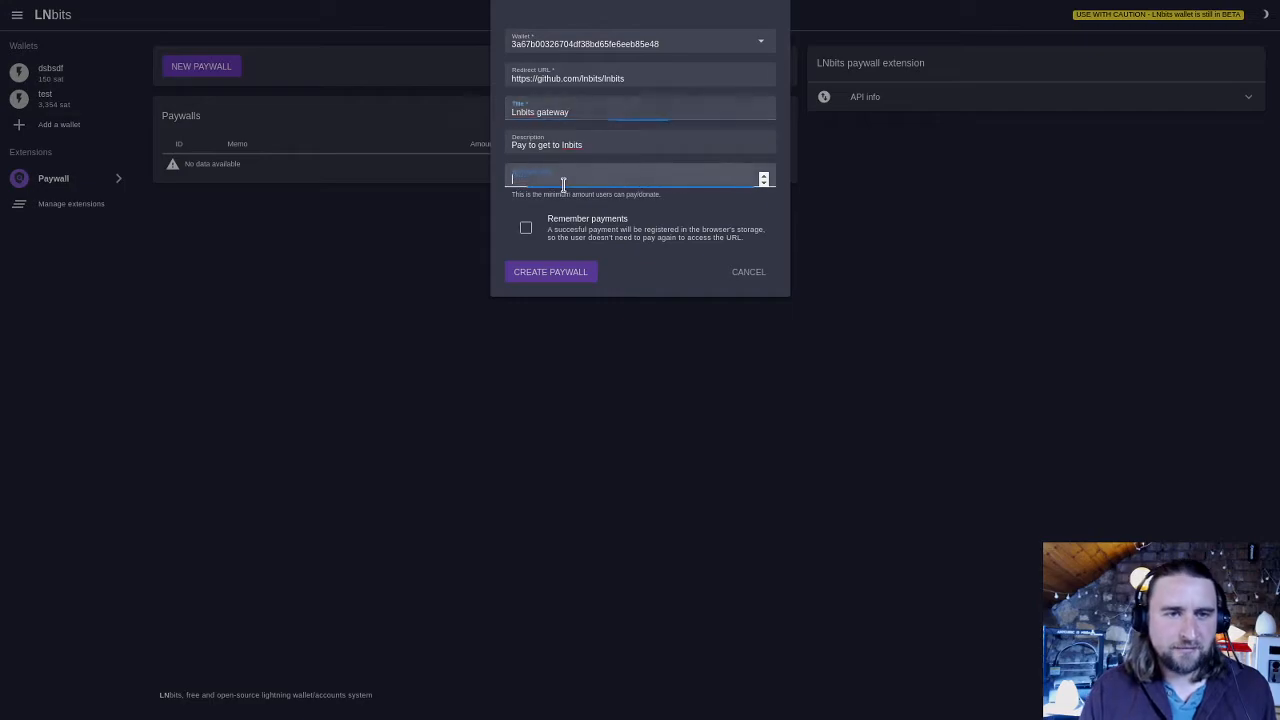
text(100)
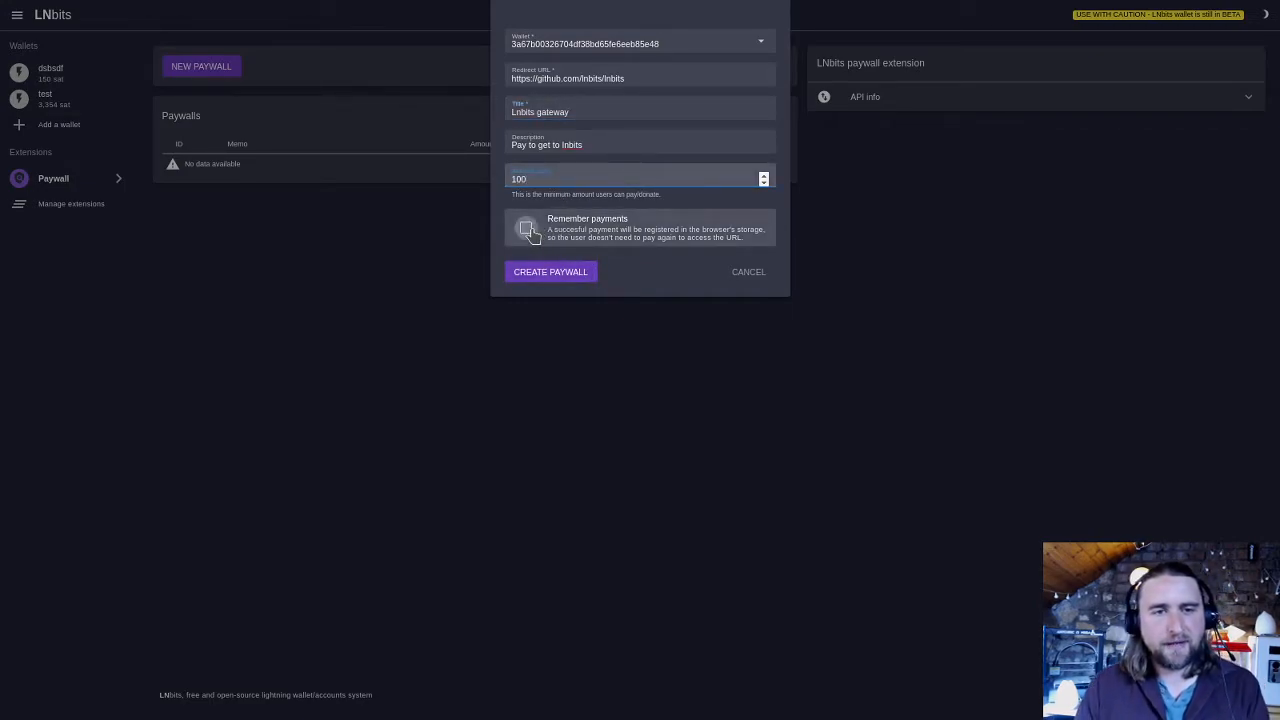
click(526, 228)
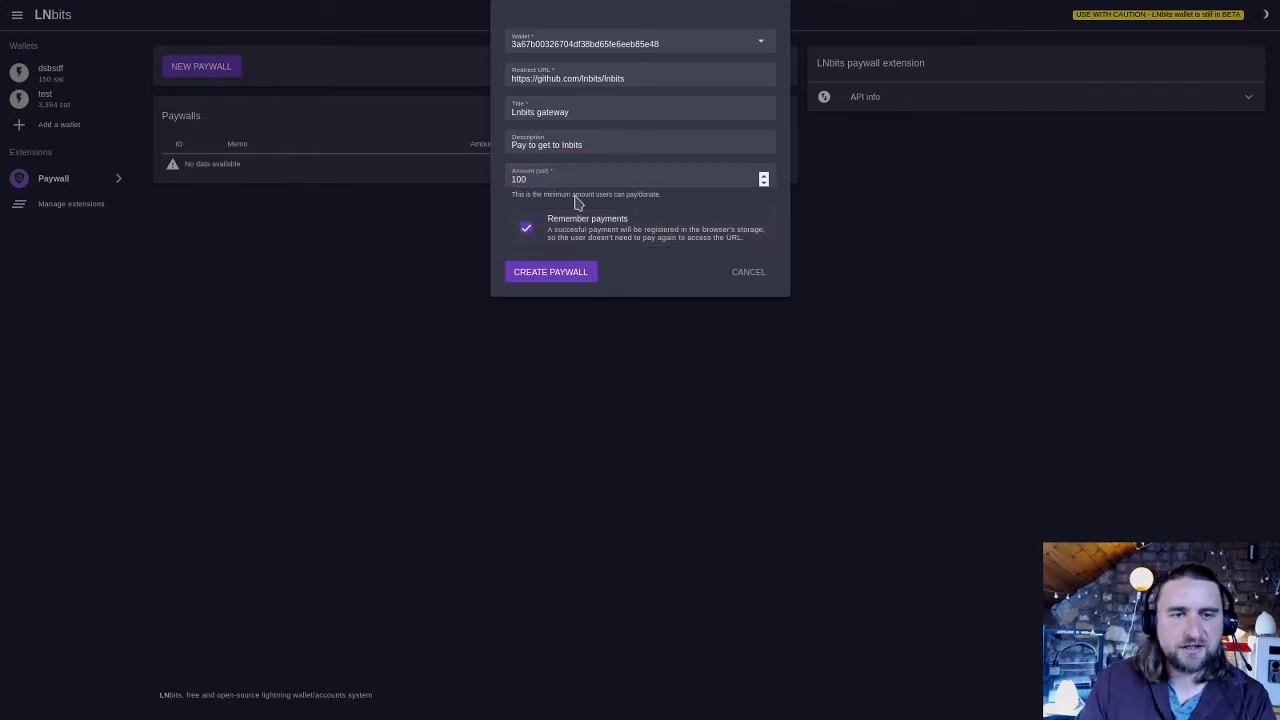
mouse_move(600, 424)
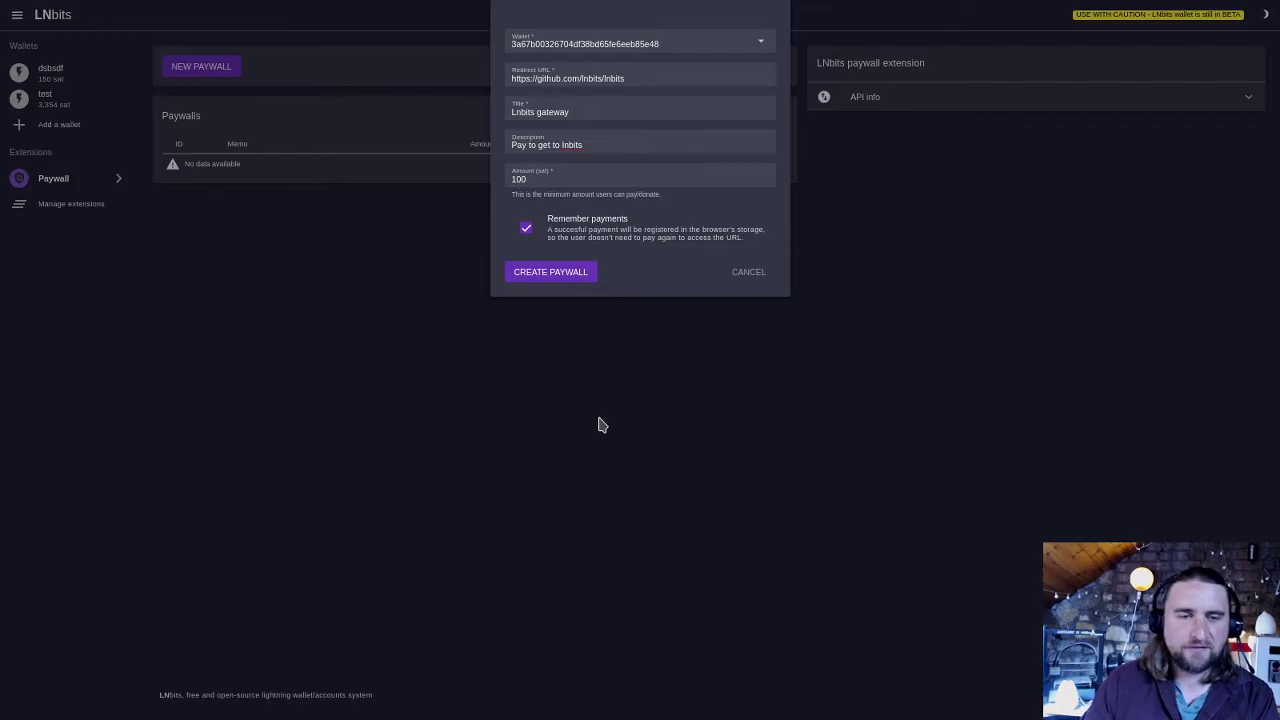
click(550, 272)
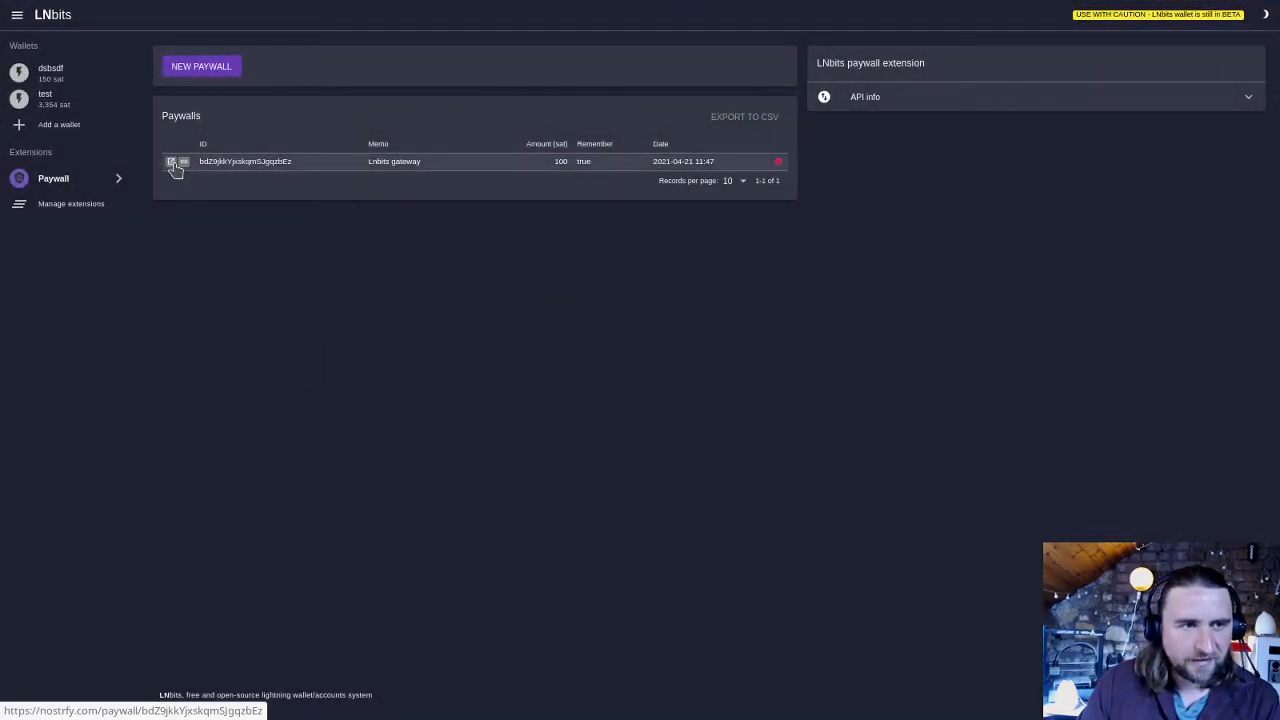
Step: Show the LNbits gateway paywall's public page with its 100 sat minimum
click(172, 162)
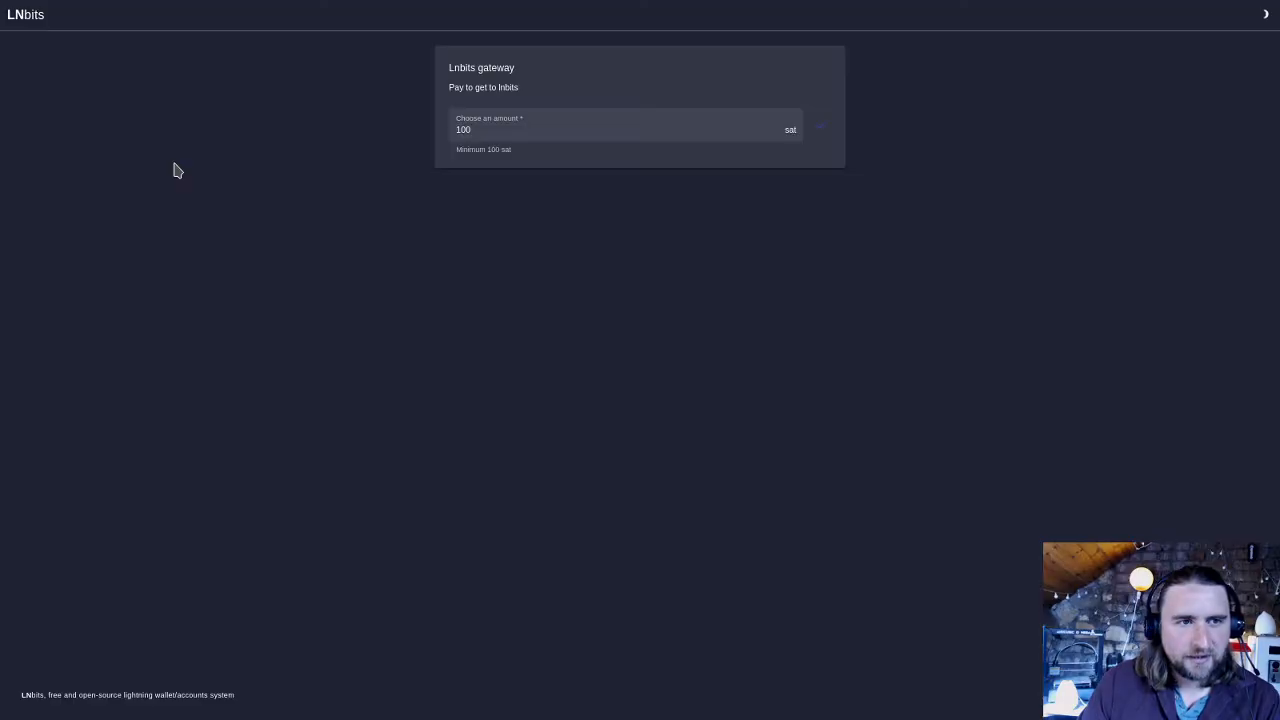
mouse_move(520, 456)
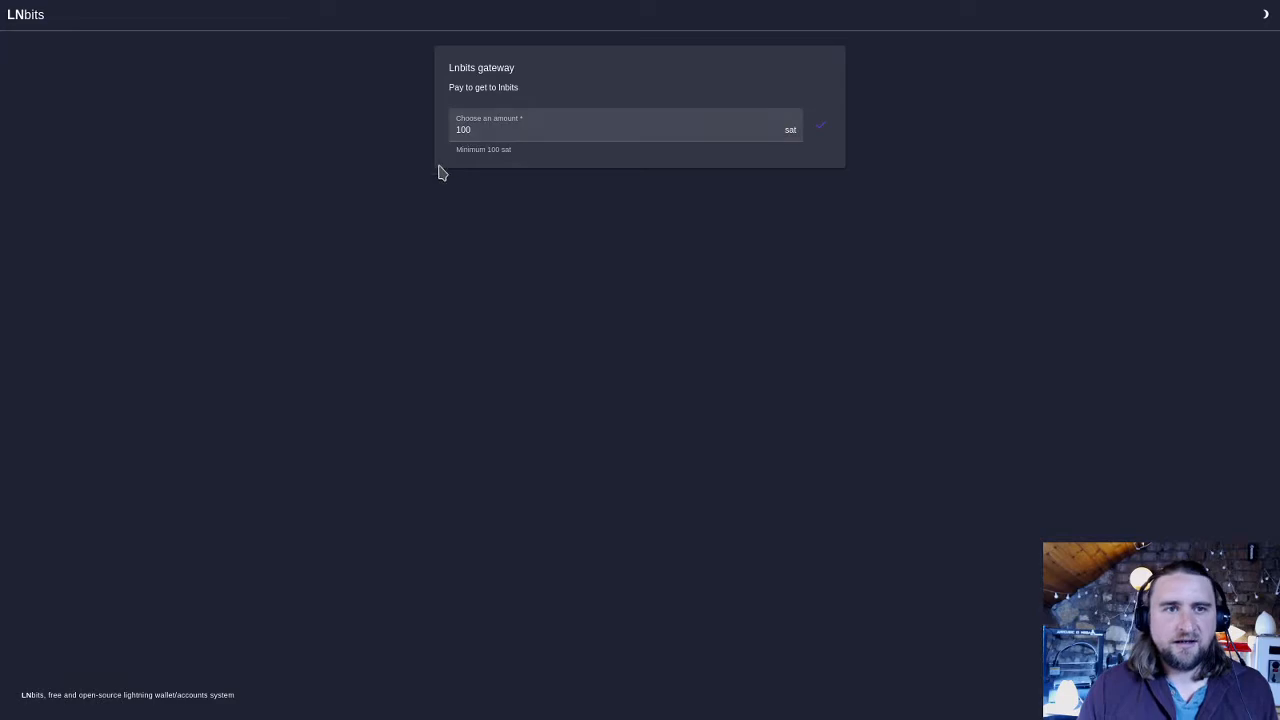
Step: Request and pay the 100-sat invoice, then follow the revealed GitHub redirect URL
click(620, 128)
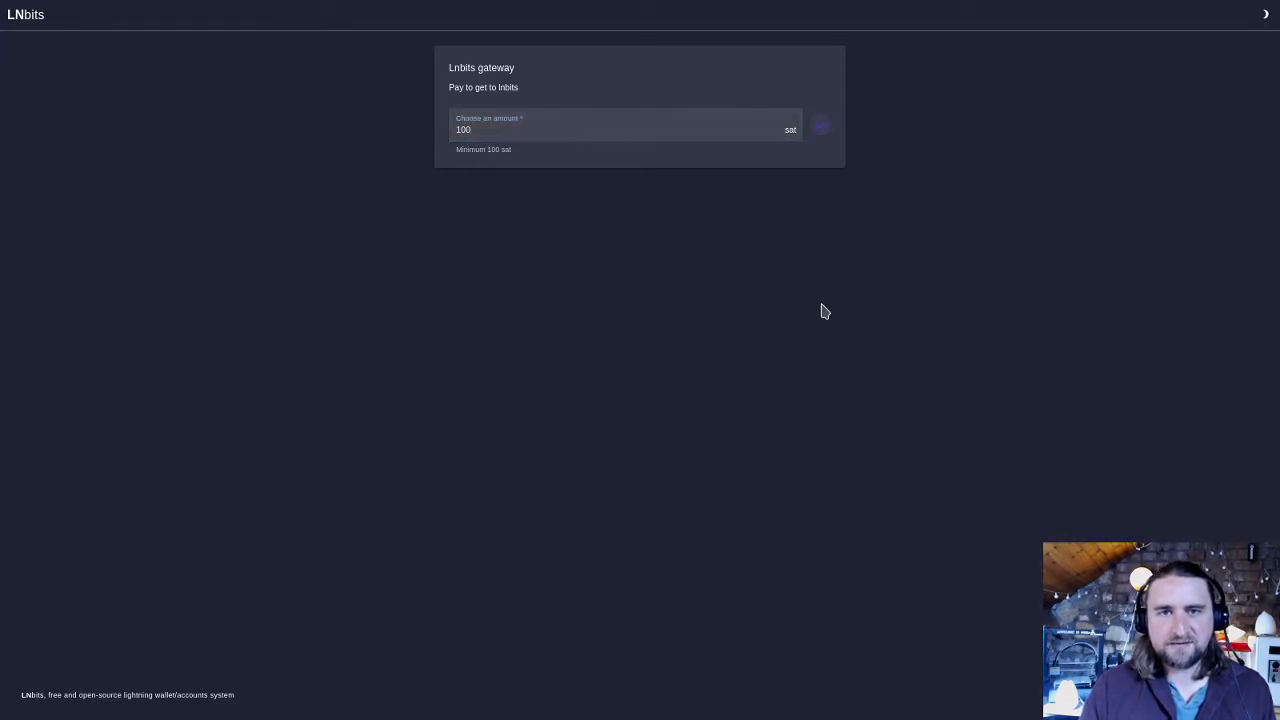
click(820, 124)
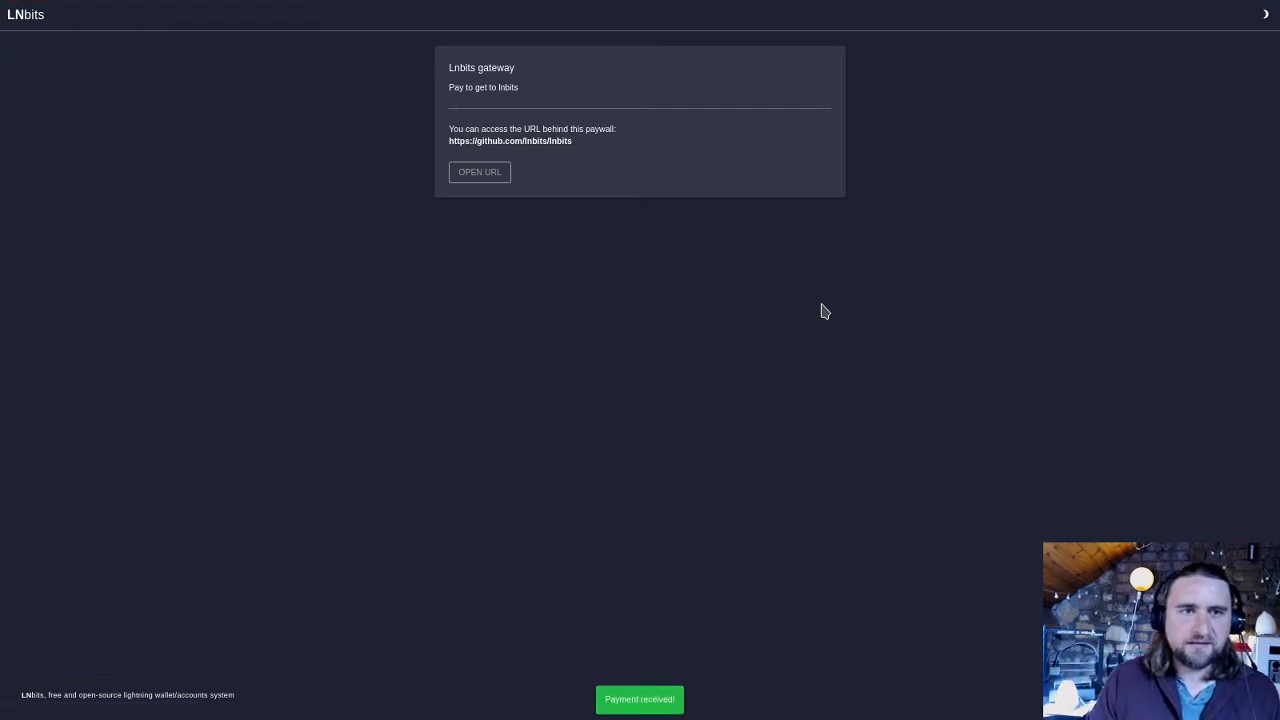
mouse_move(382, 304)
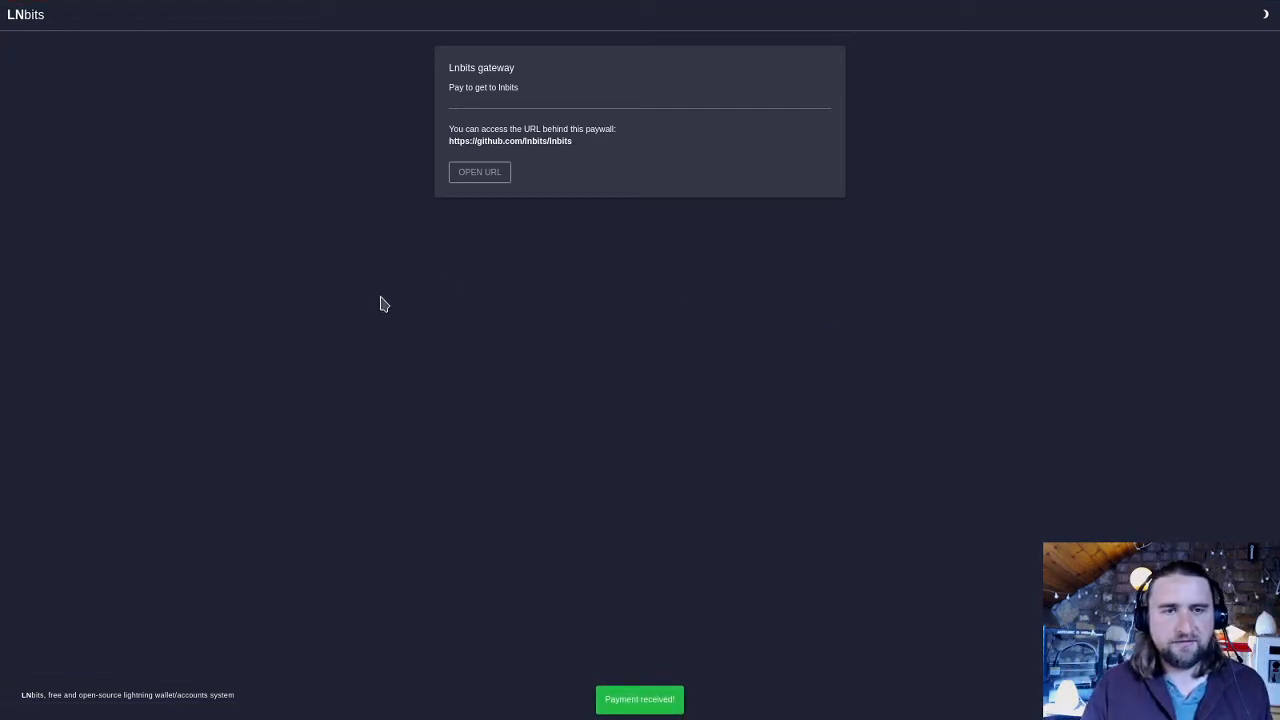
mouse_move(780, 476)
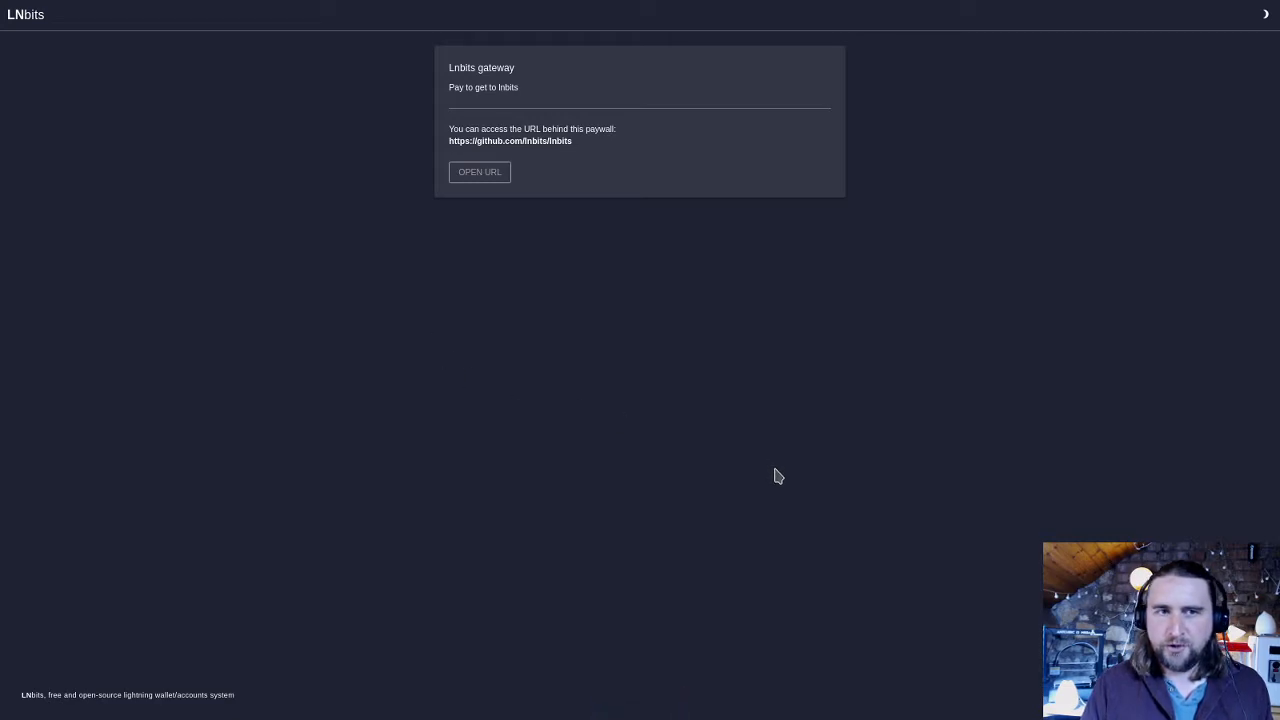
click(480, 172)
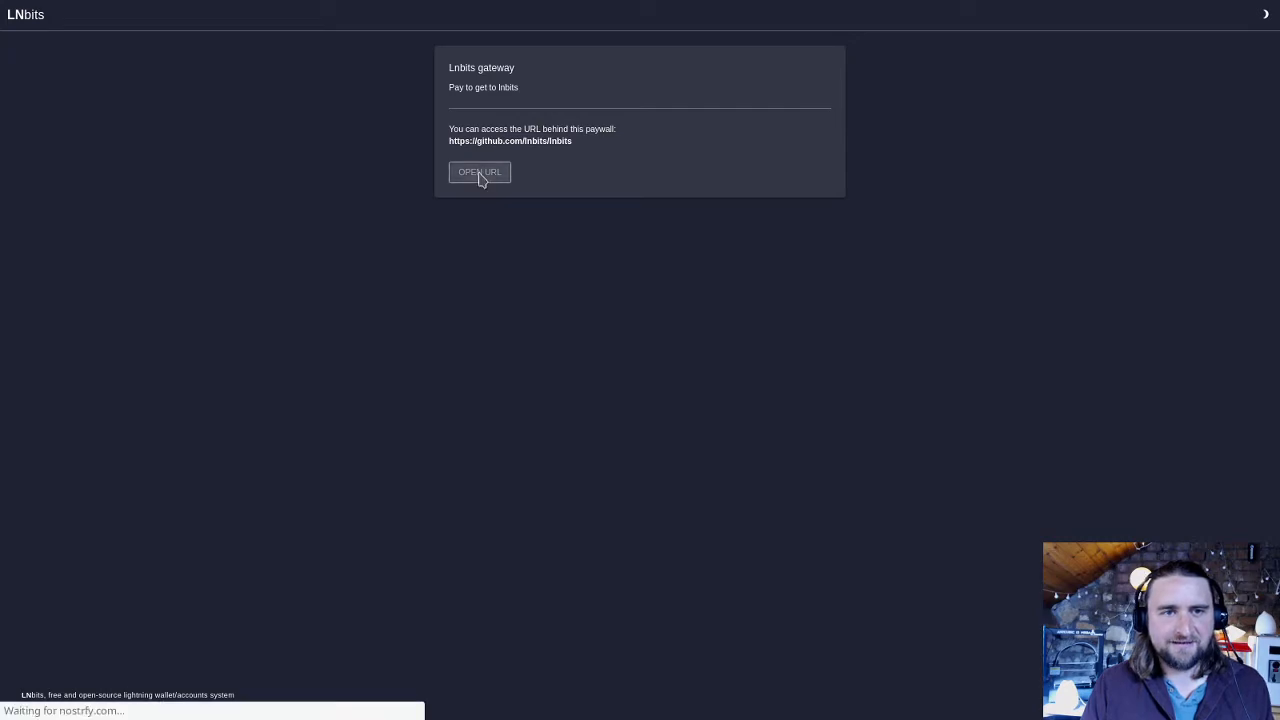
click(480, 172)
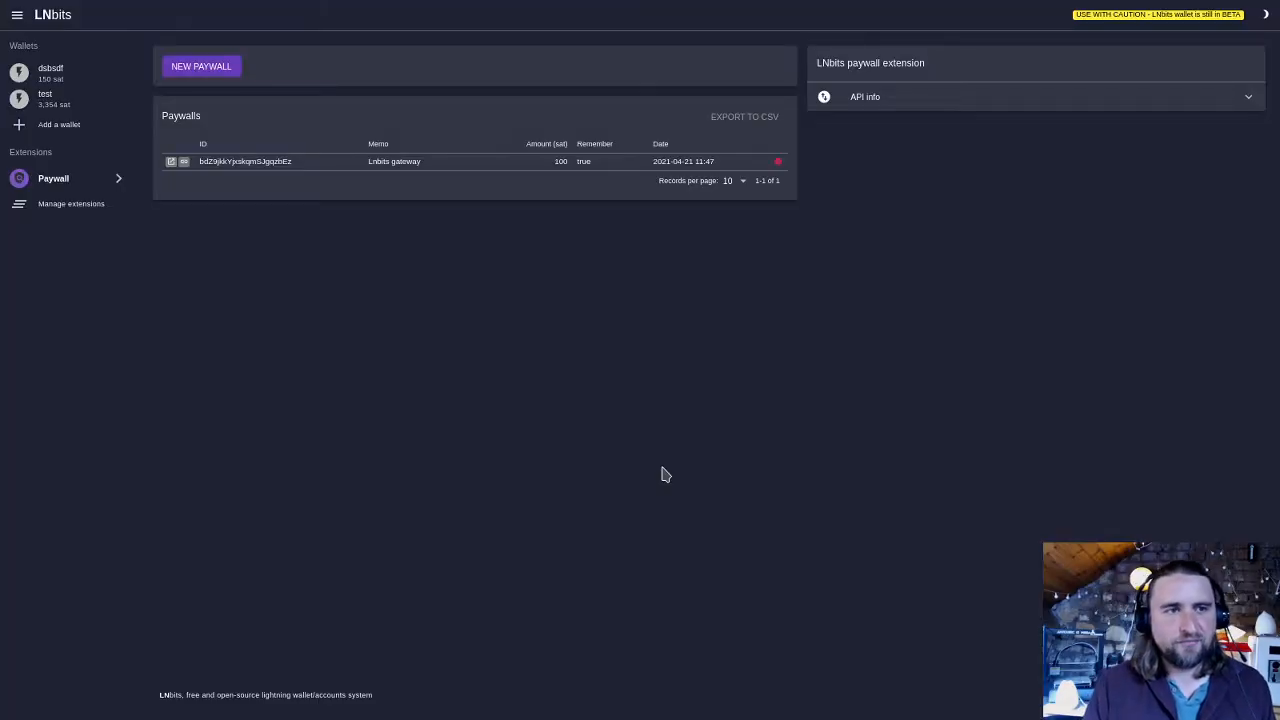
Step: Expand the Paywall extension's API info listing its endpoints
click(172, 160)
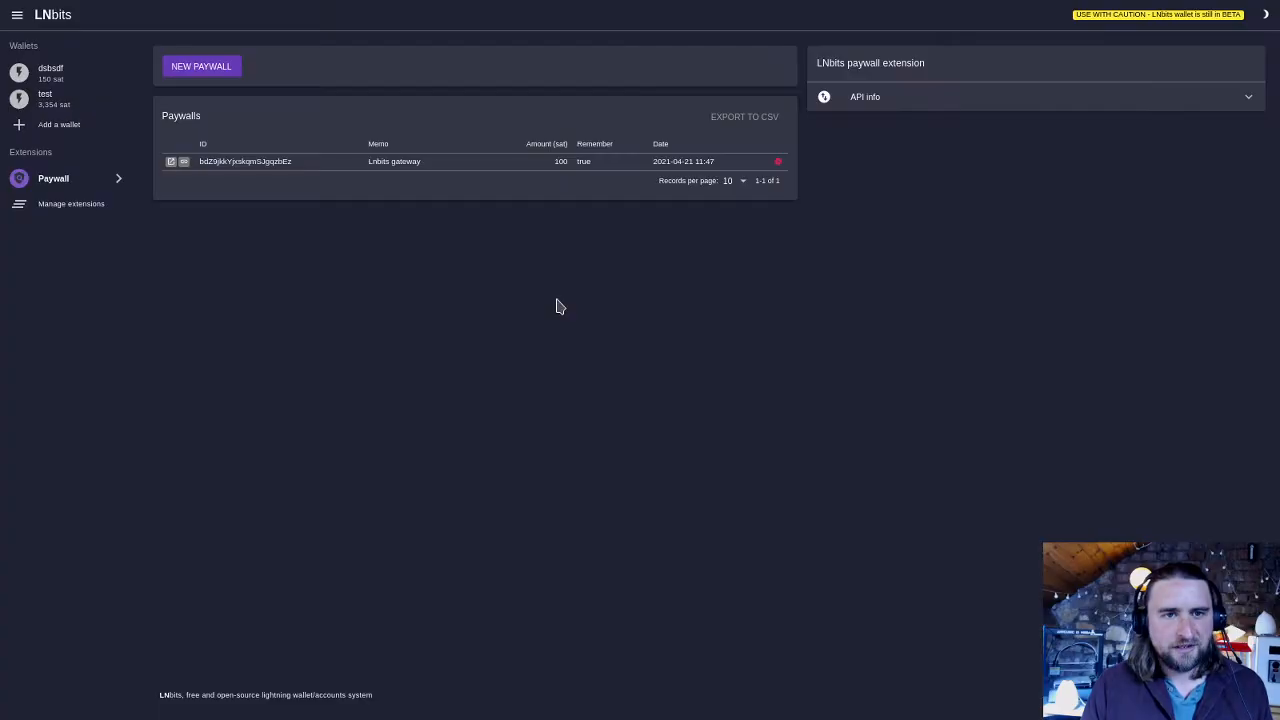
mouse_move(614, 378)
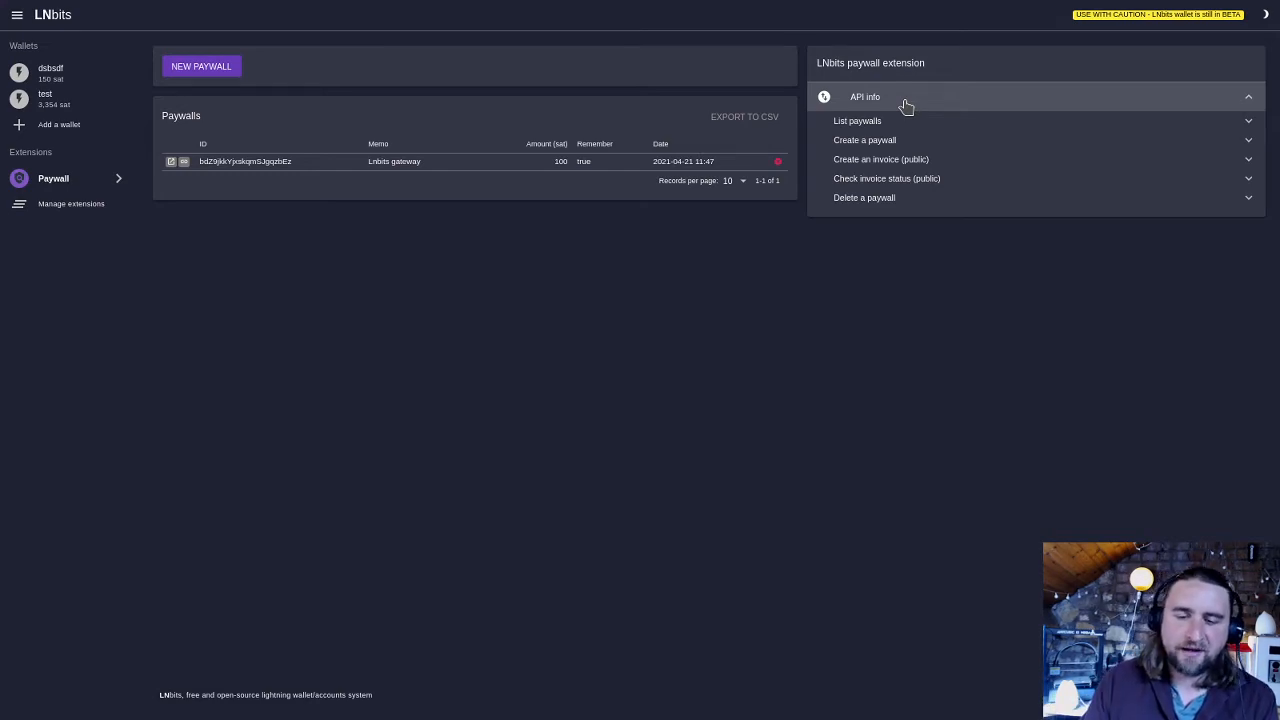
mouse_move(494, 336)
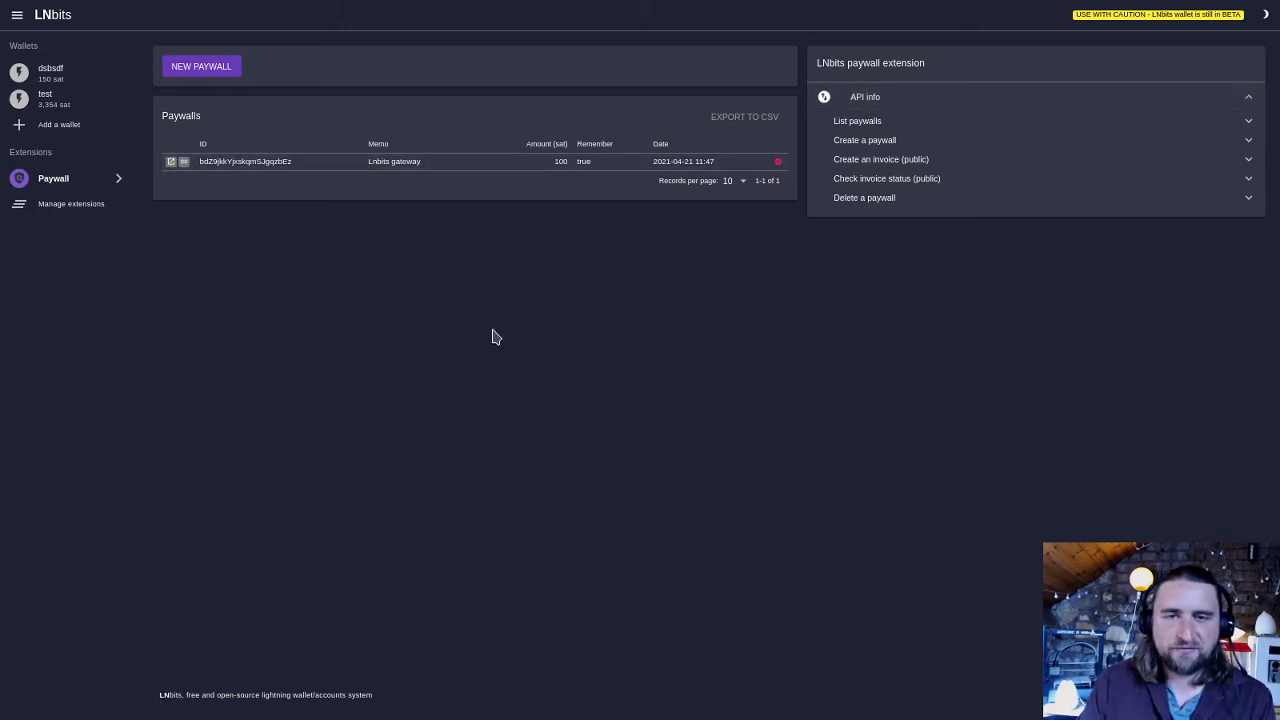
mouse_move(492, 336)
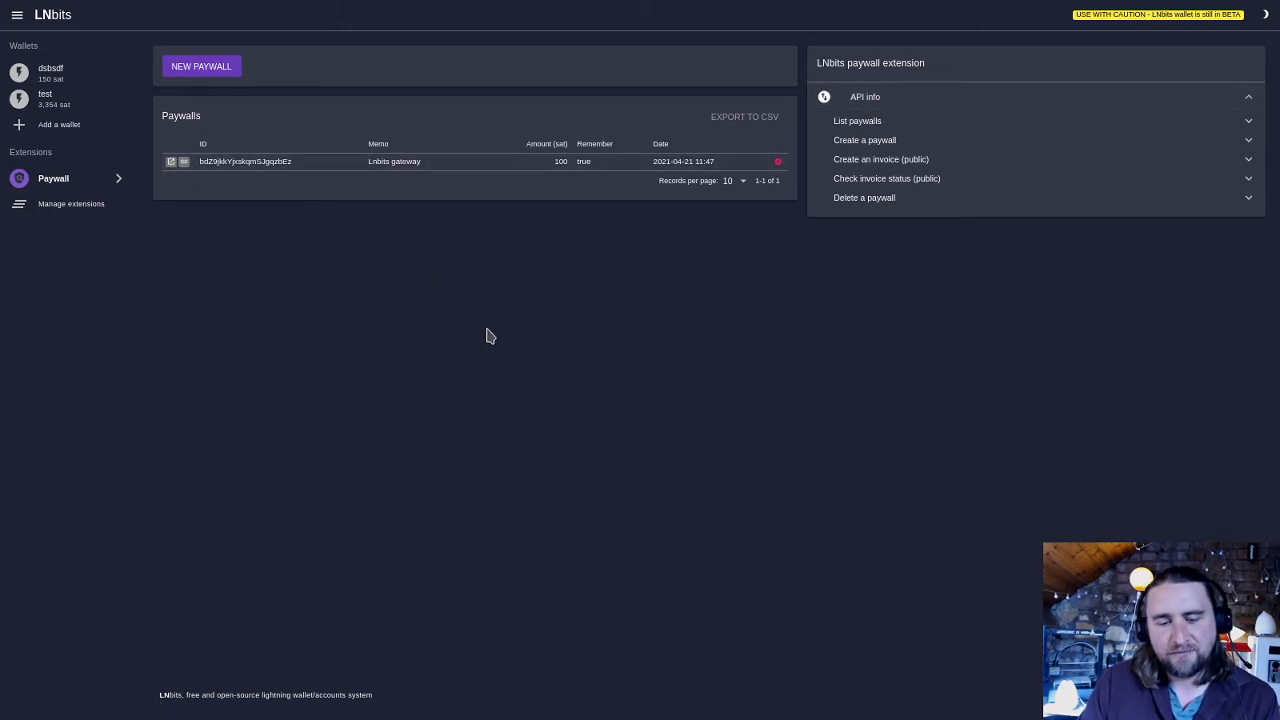